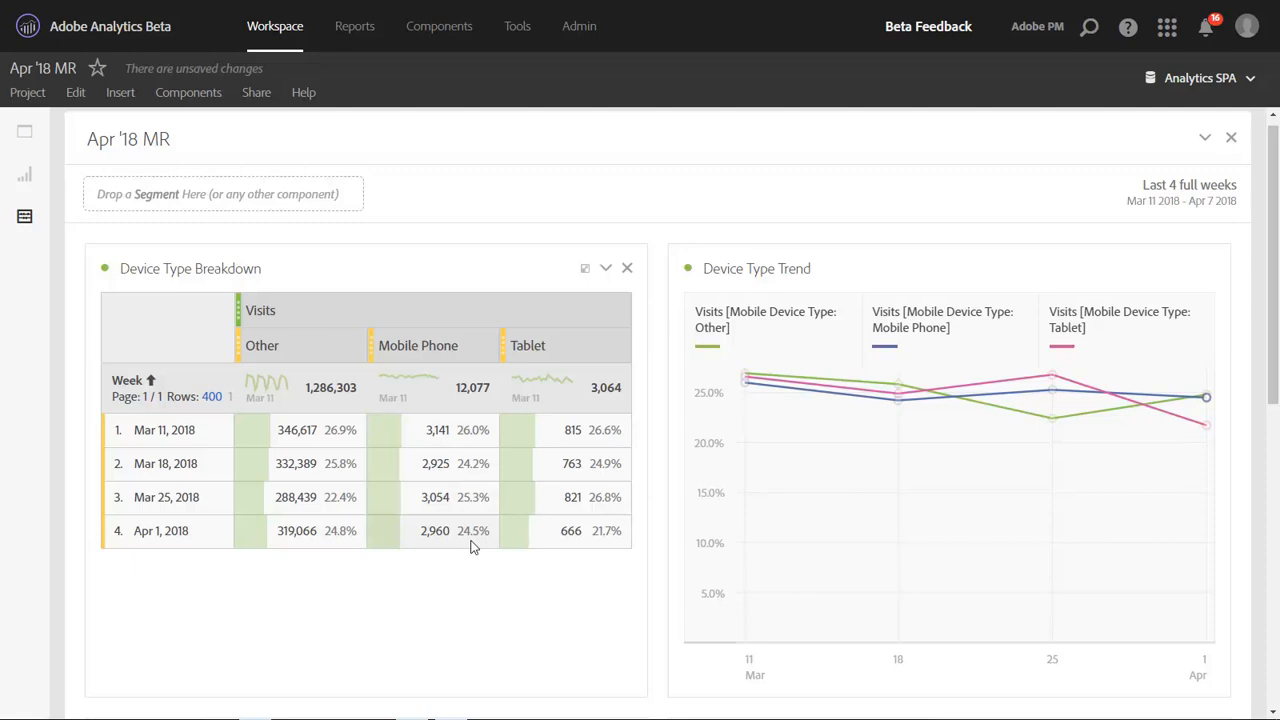
pyautogui.moveTo(348, 547)
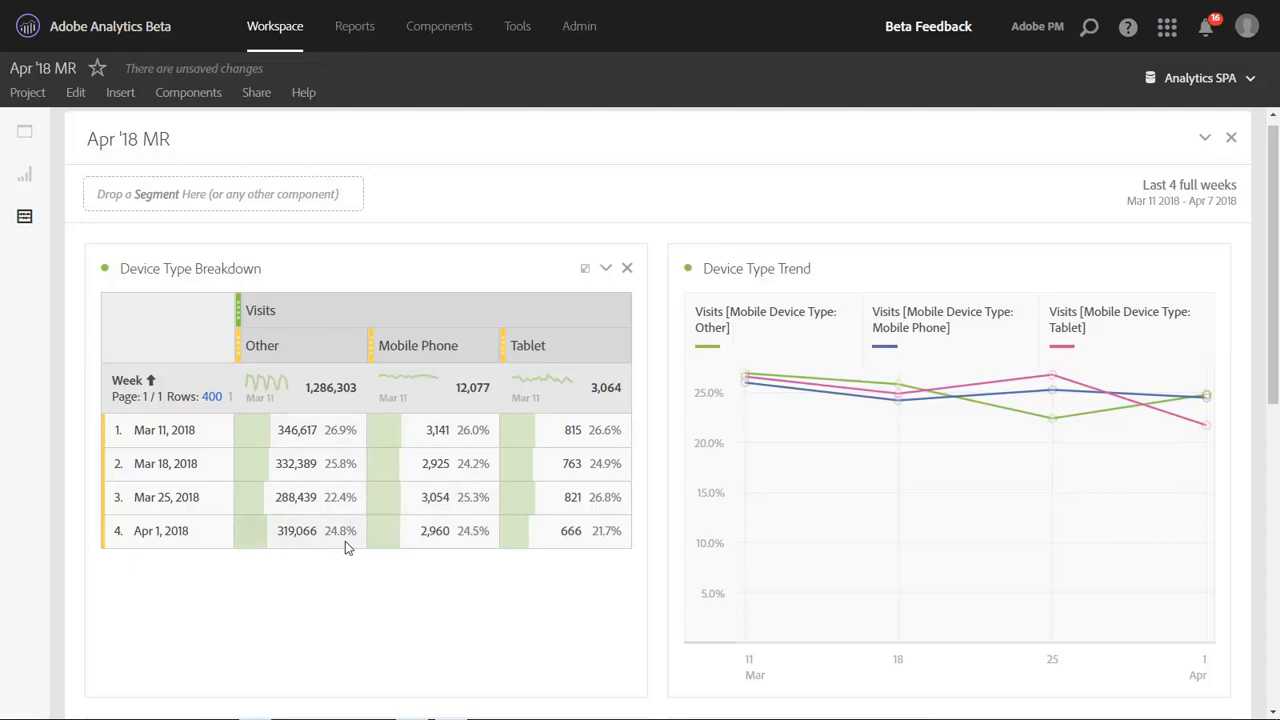
pyautogui.moveTo(360, 554)
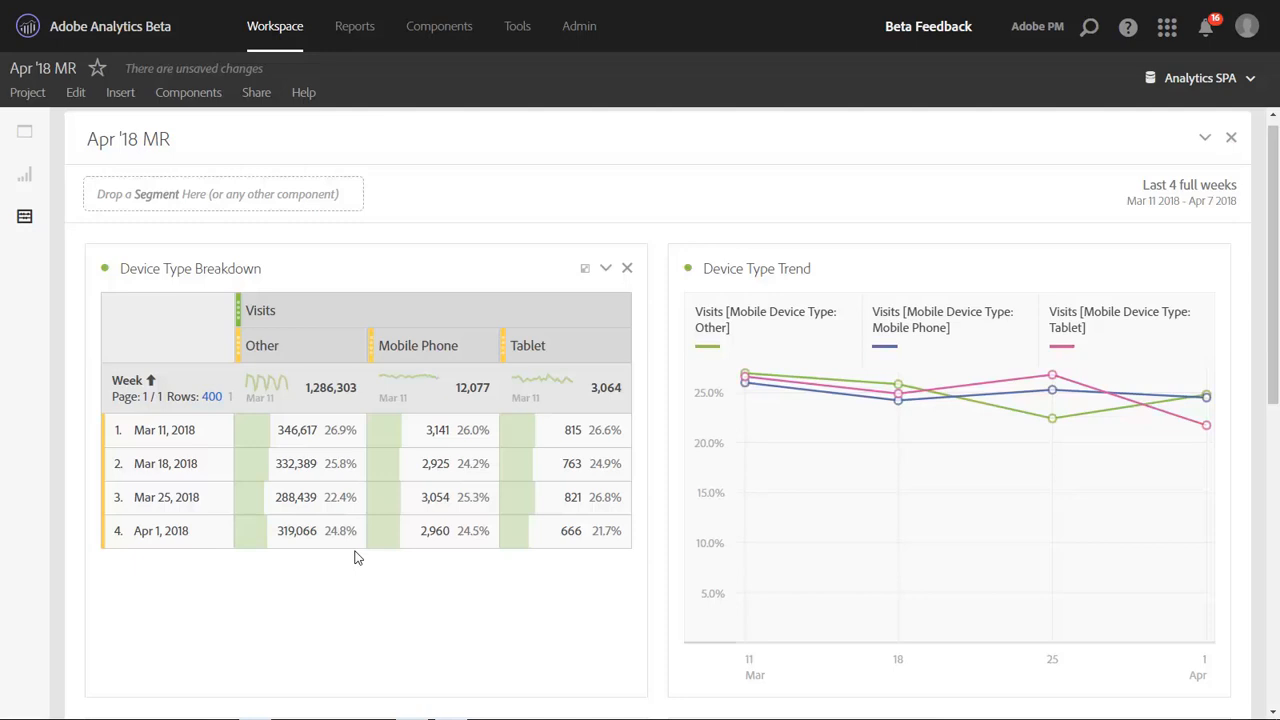
pyautogui.moveTo(365, 345)
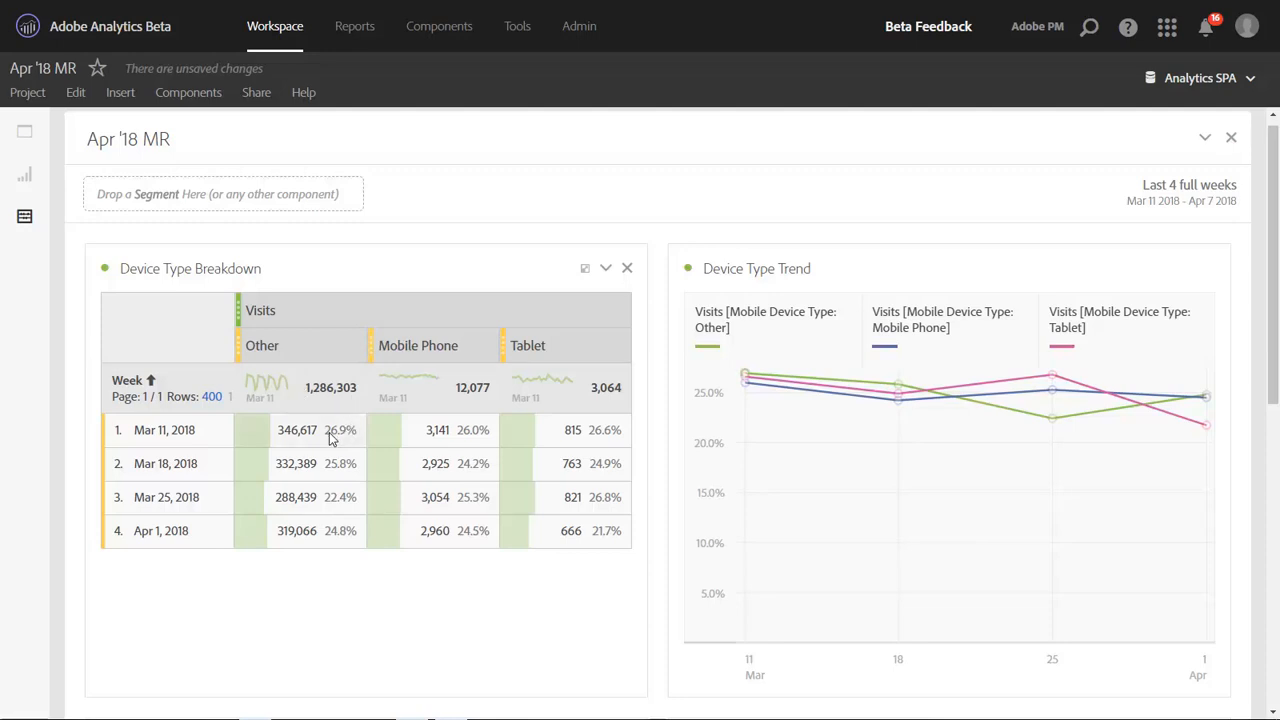
pyautogui.moveTo(322, 422)
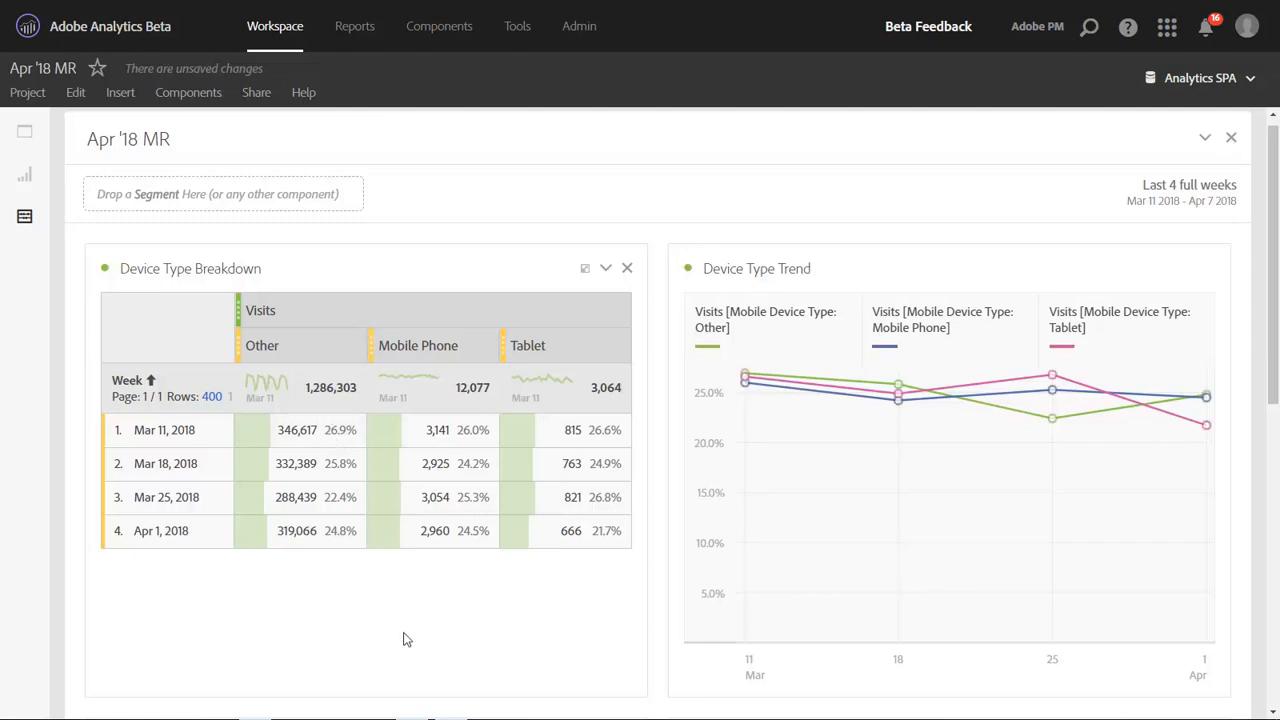
pyautogui.moveTo(442, 636)
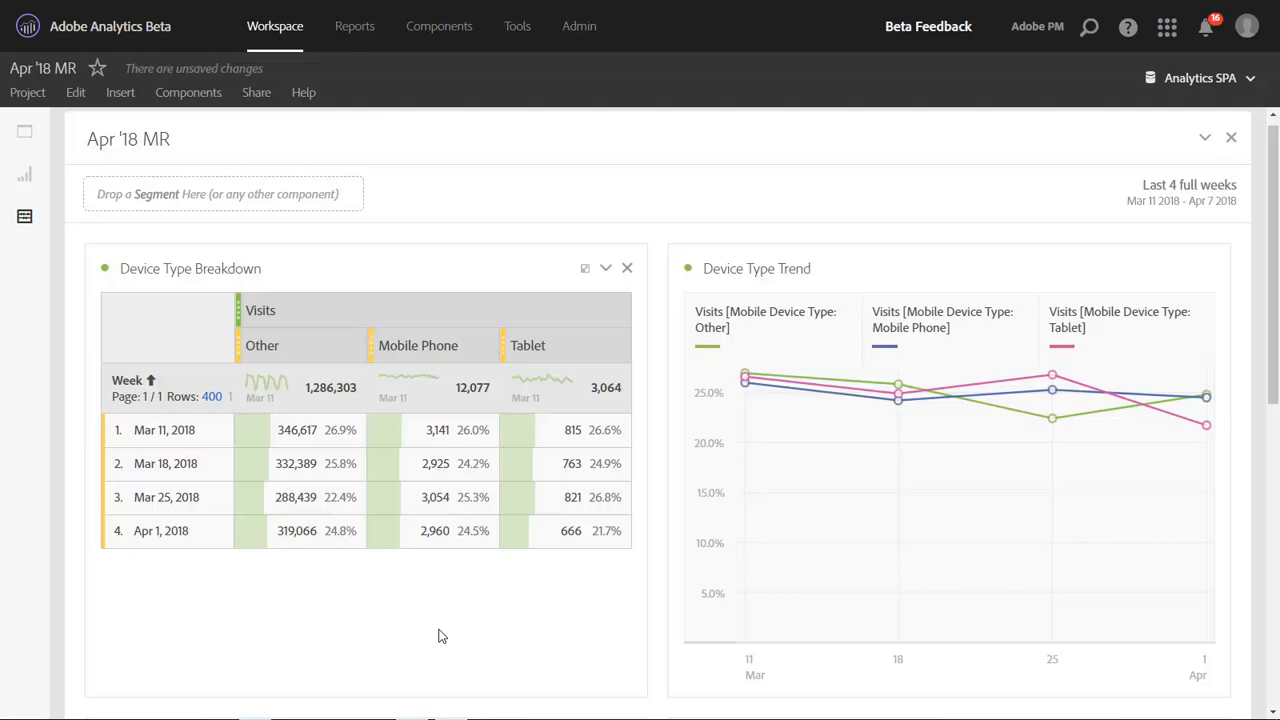
pyautogui.moveTo(440, 634)
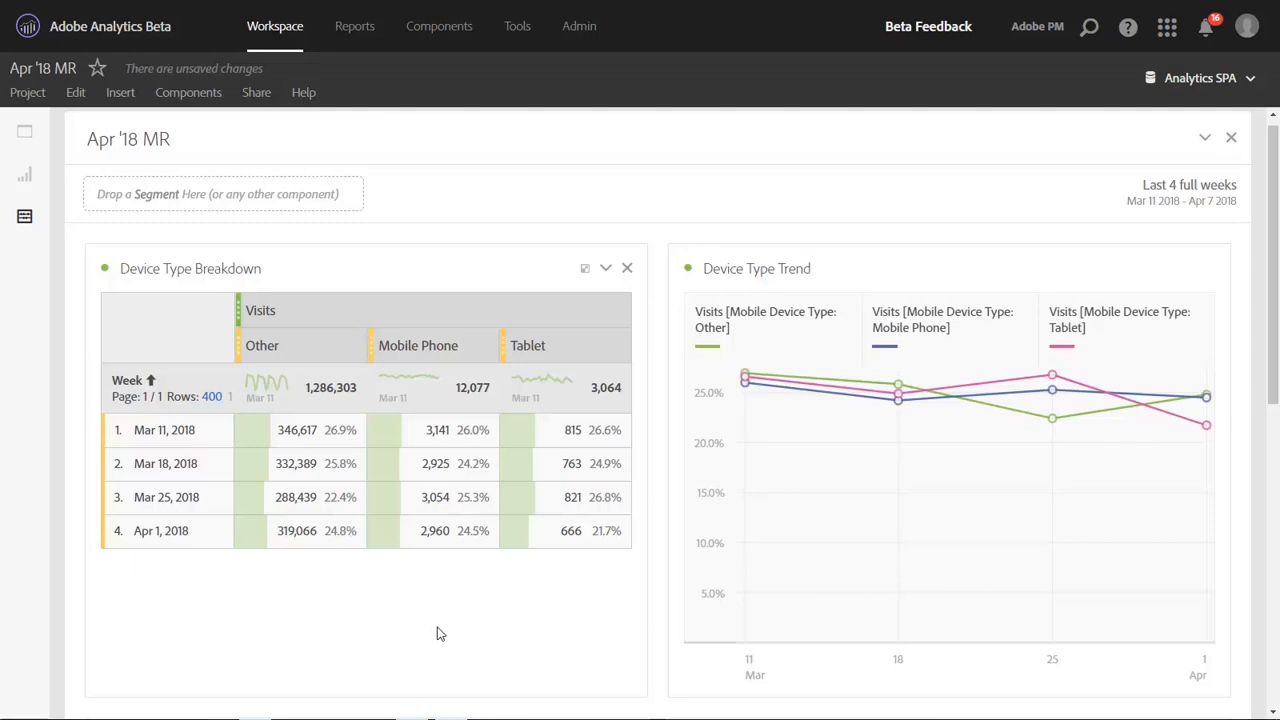
pyautogui.moveTo(305, 575)
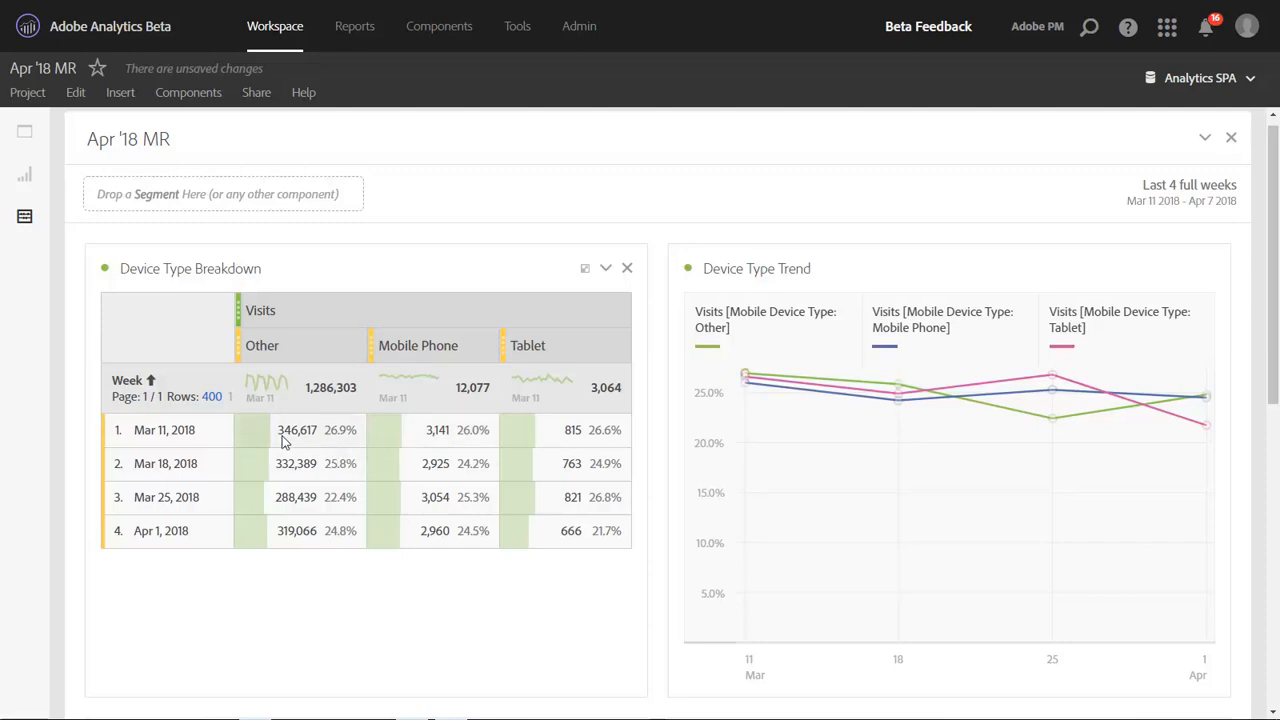
pyautogui.moveTo(314, 440)
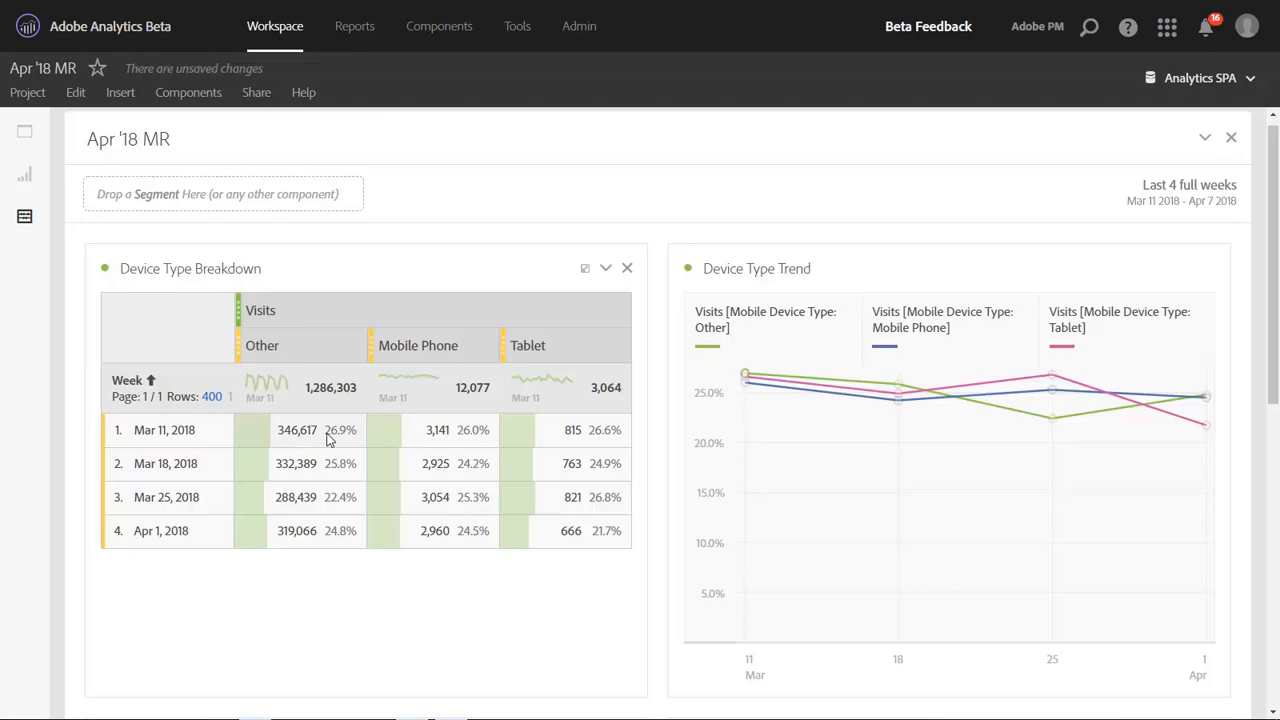
pyautogui.moveTo(343, 443)
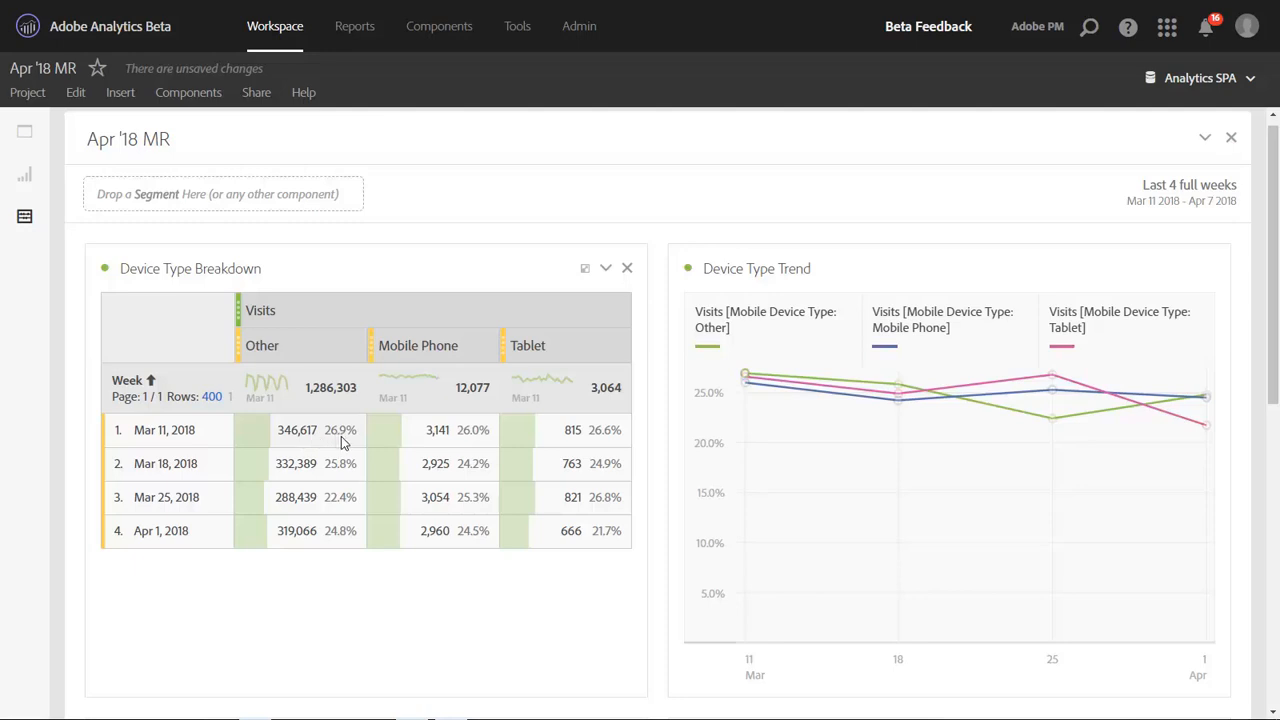
pyautogui.moveTo(342, 437)
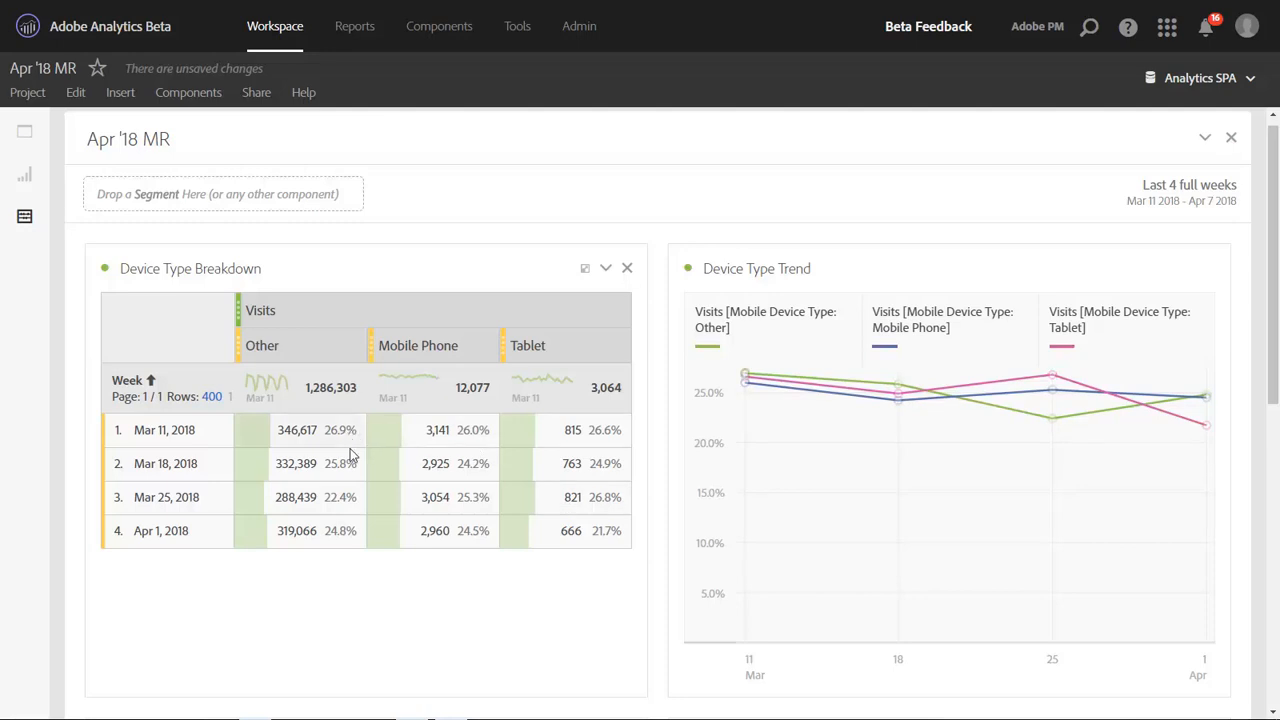
pyautogui.moveTo(335, 435)
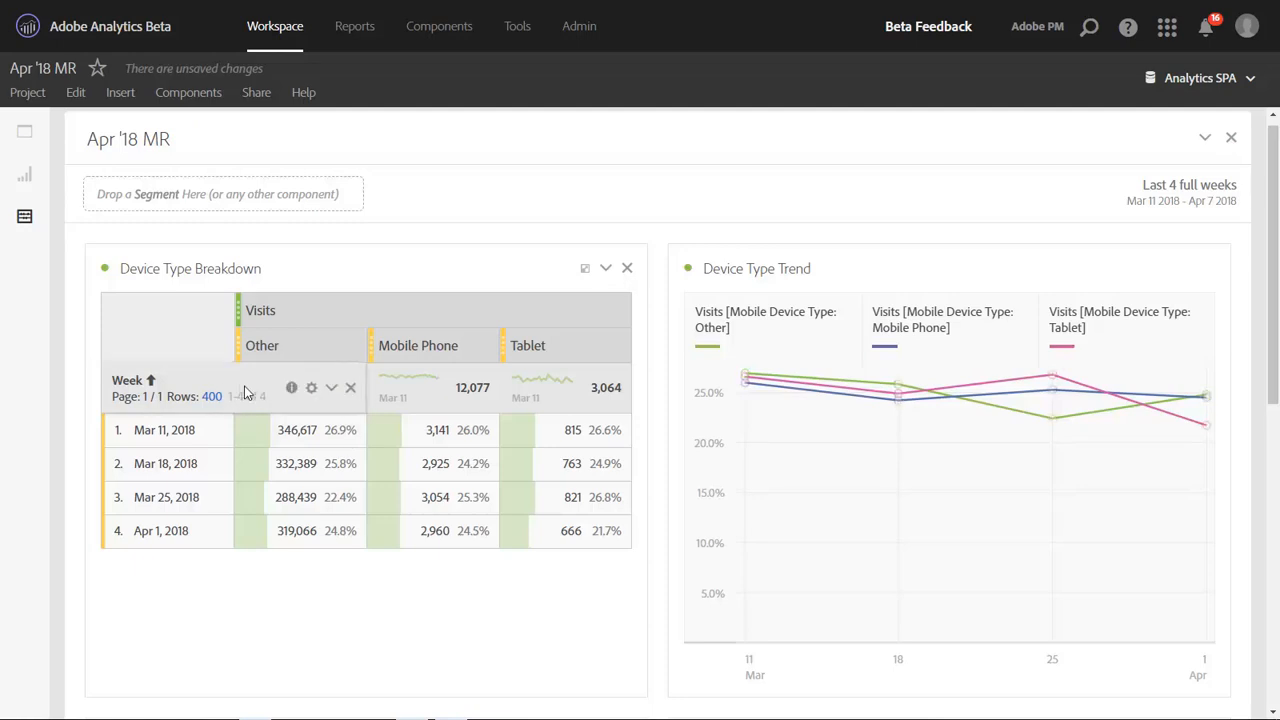
pyautogui.moveTo(312, 388)
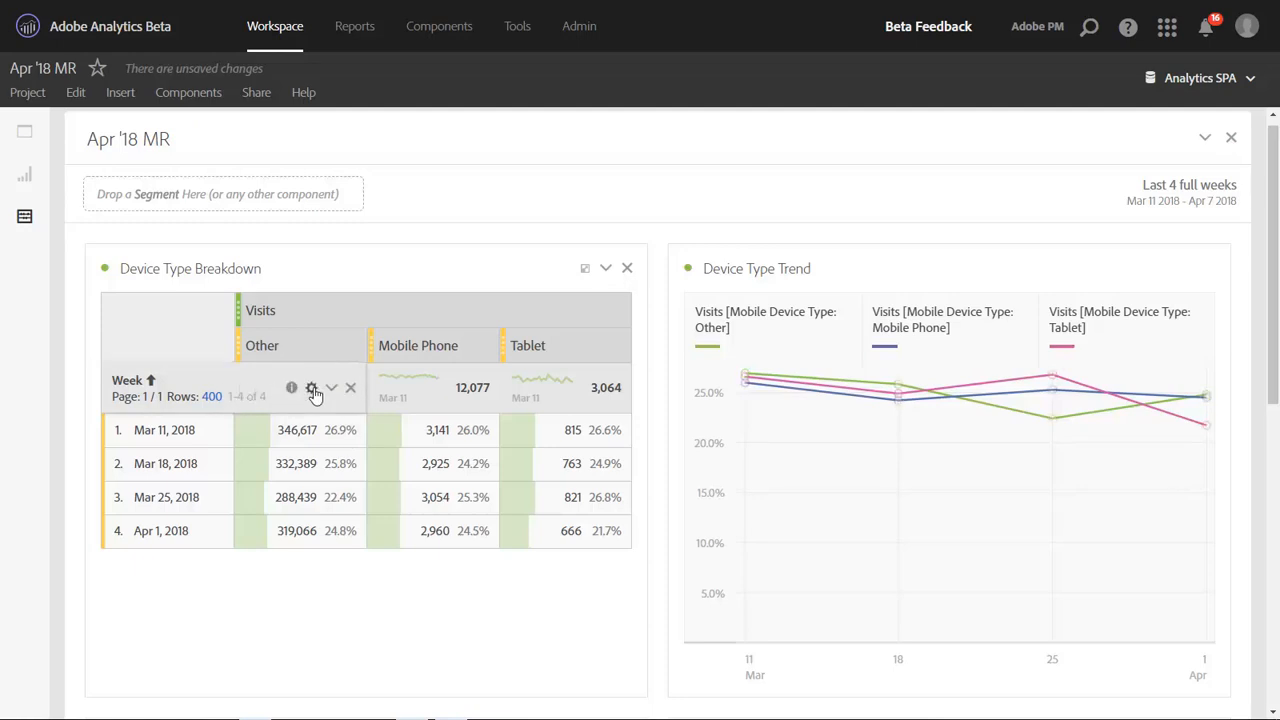
# Open Row Settings from the Week dimension's gear icon in the Device Type Breakdown table.
pyautogui.click(312, 388)
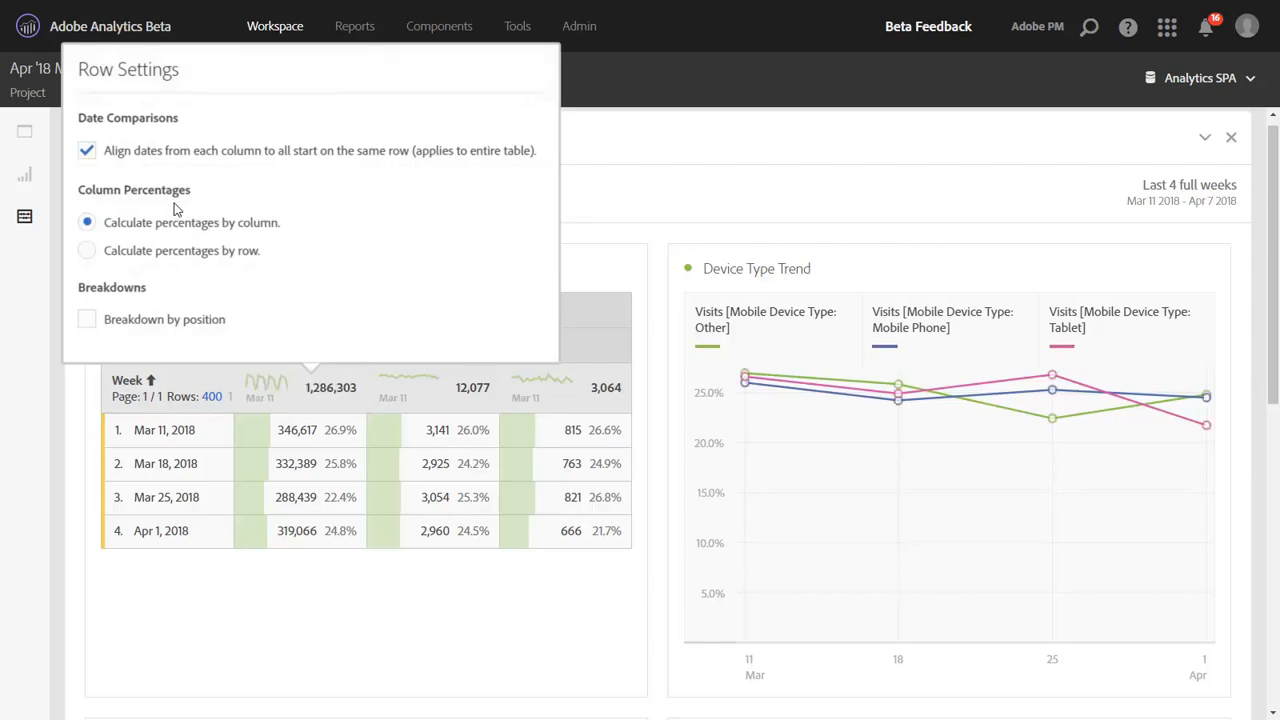
pyautogui.moveTo(98, 258)
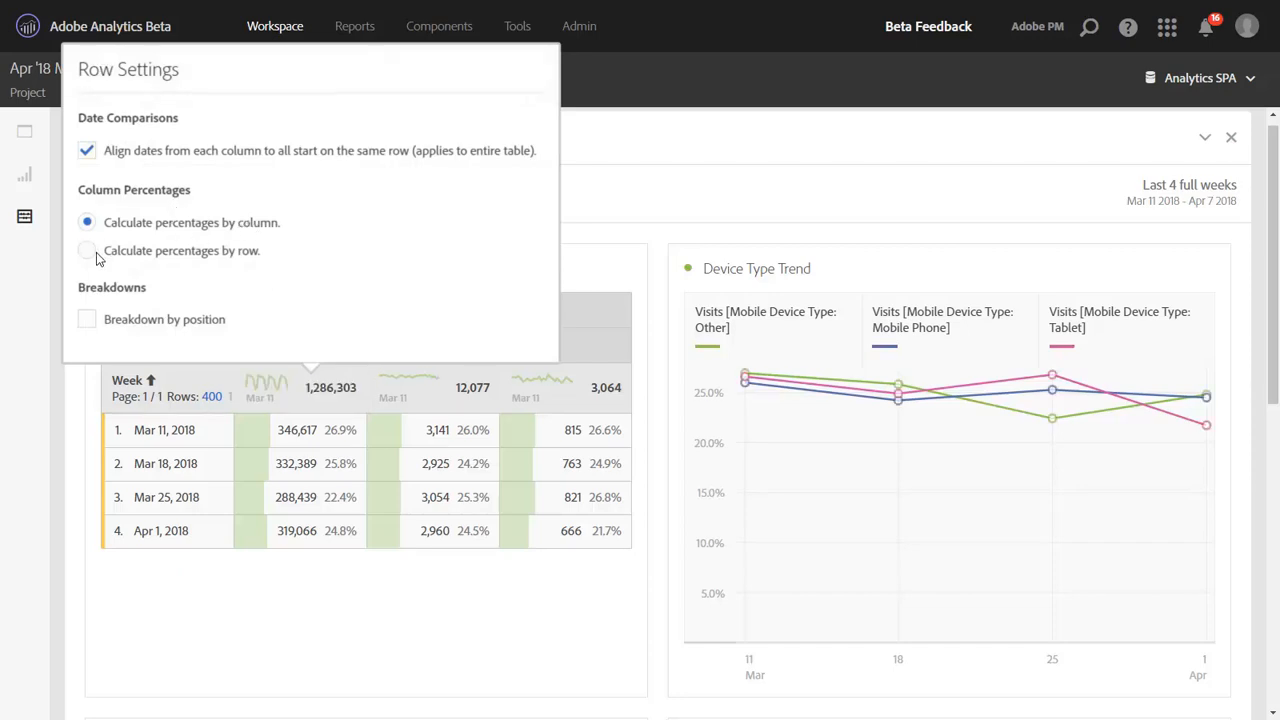
# Switch Device Type Breakdown percentages to calculate by row, then reopen Row Settings to confirm.
pyautogui.click(87, 250)
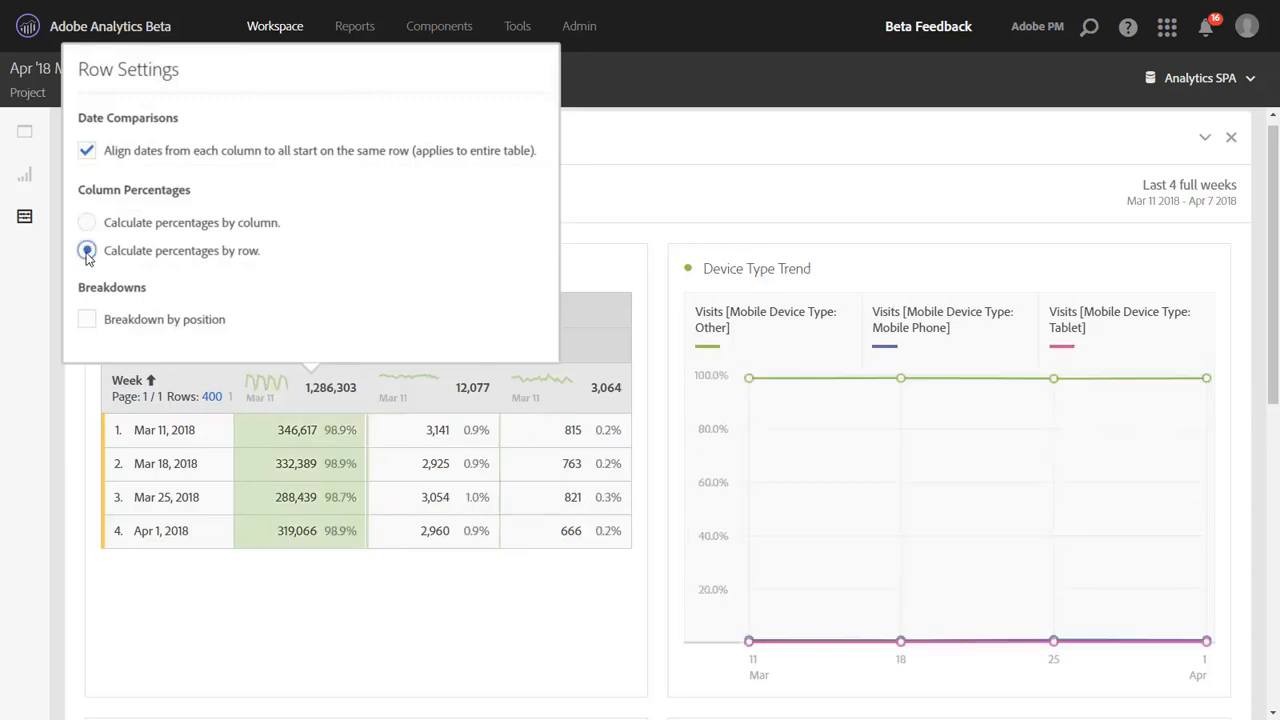
pyautogui.click(87, 250)
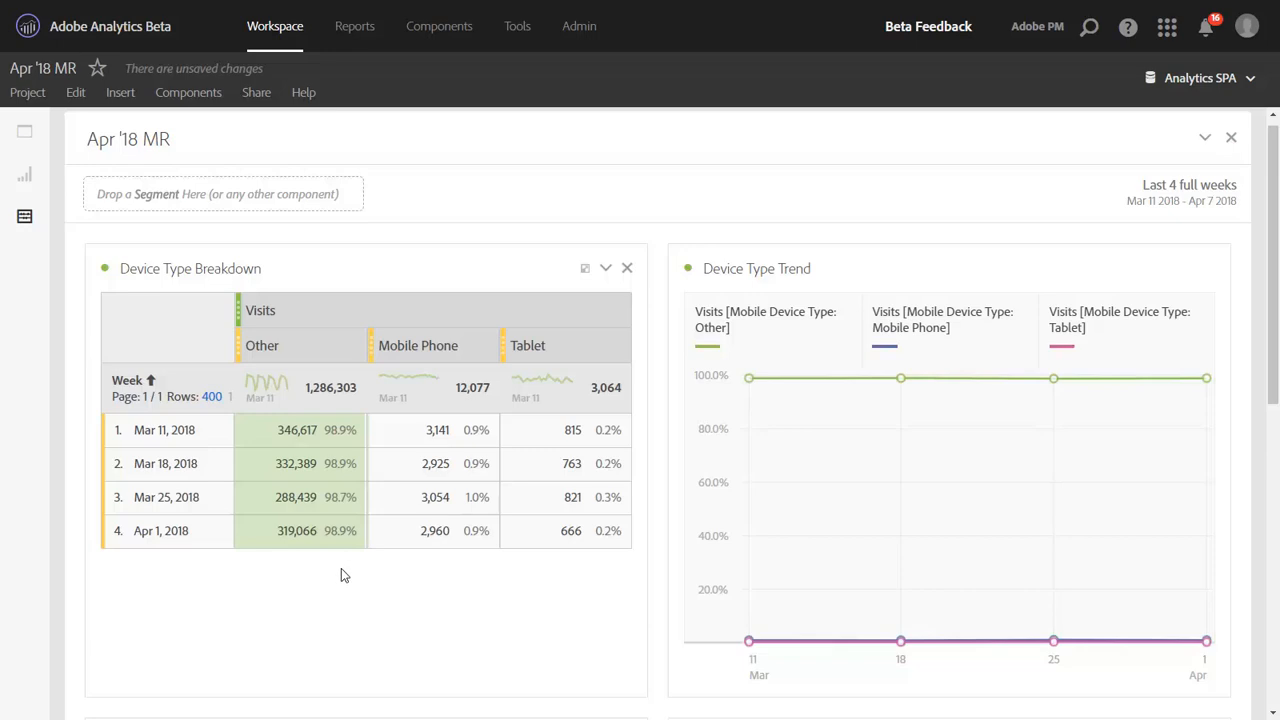
pyautogui.moveTo(343, 443)
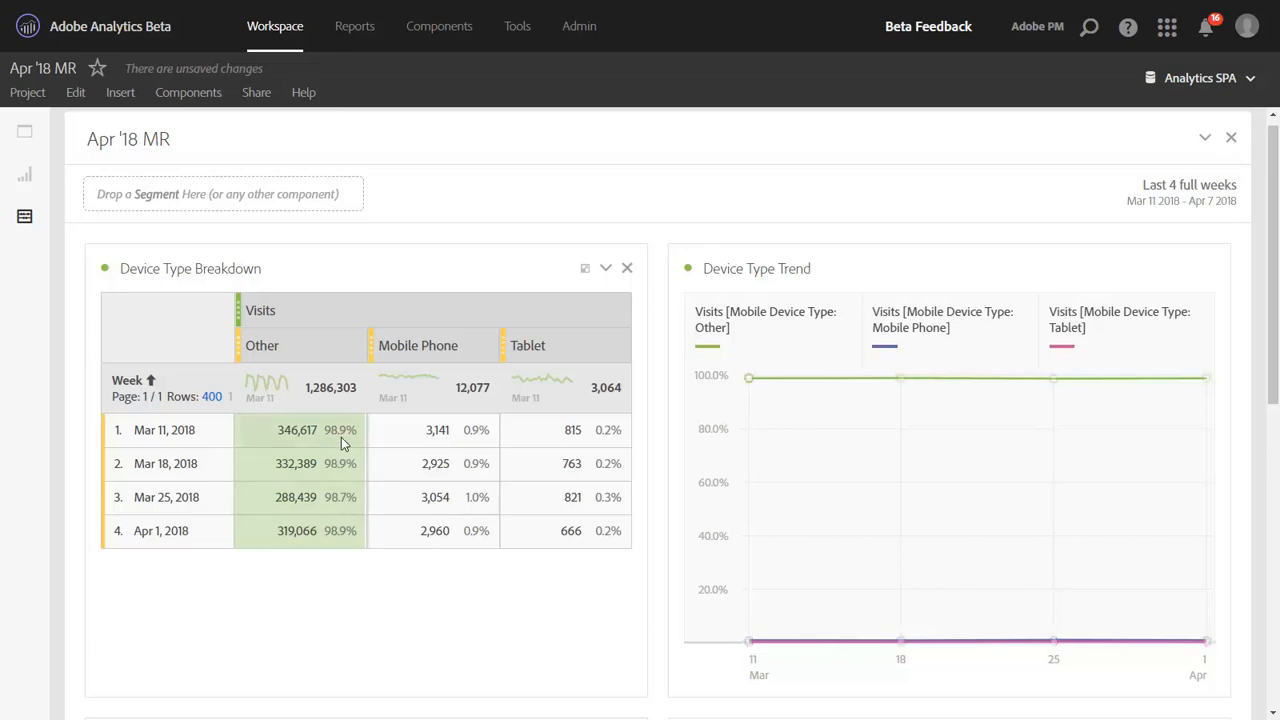
pyautogui.moveTo(345, 444)
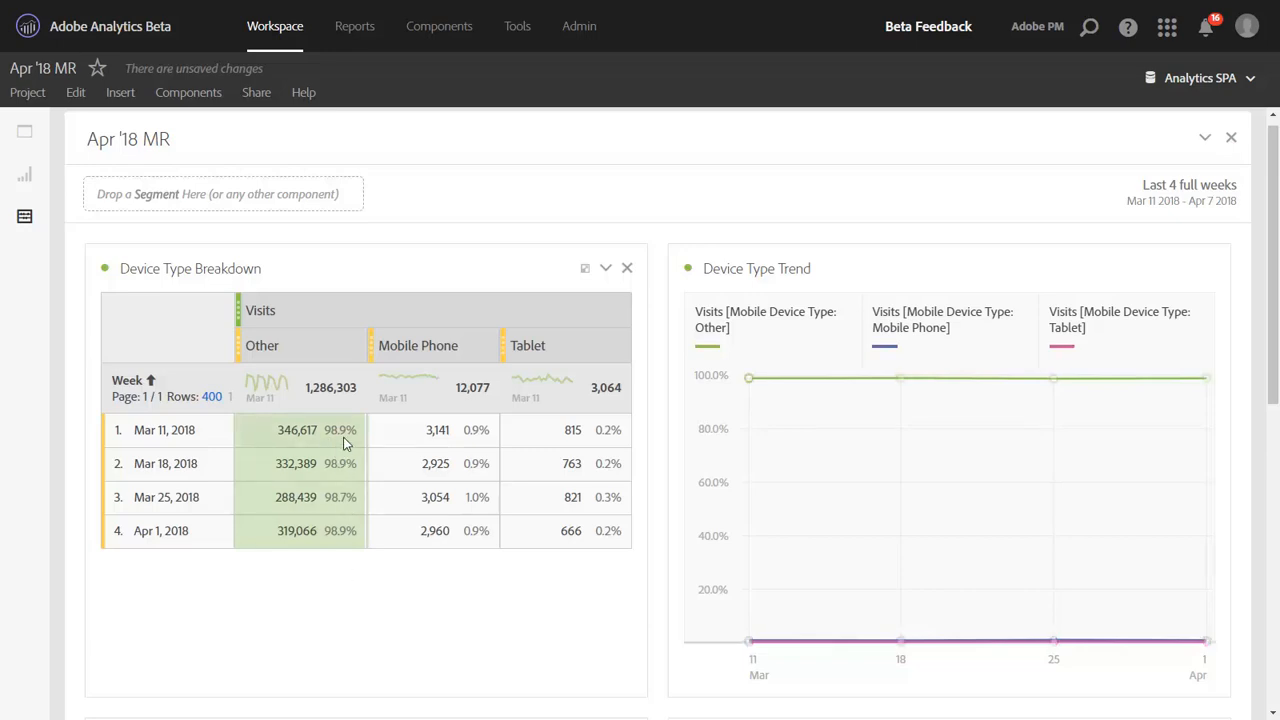
pyautogui.moveTo(475, 437)
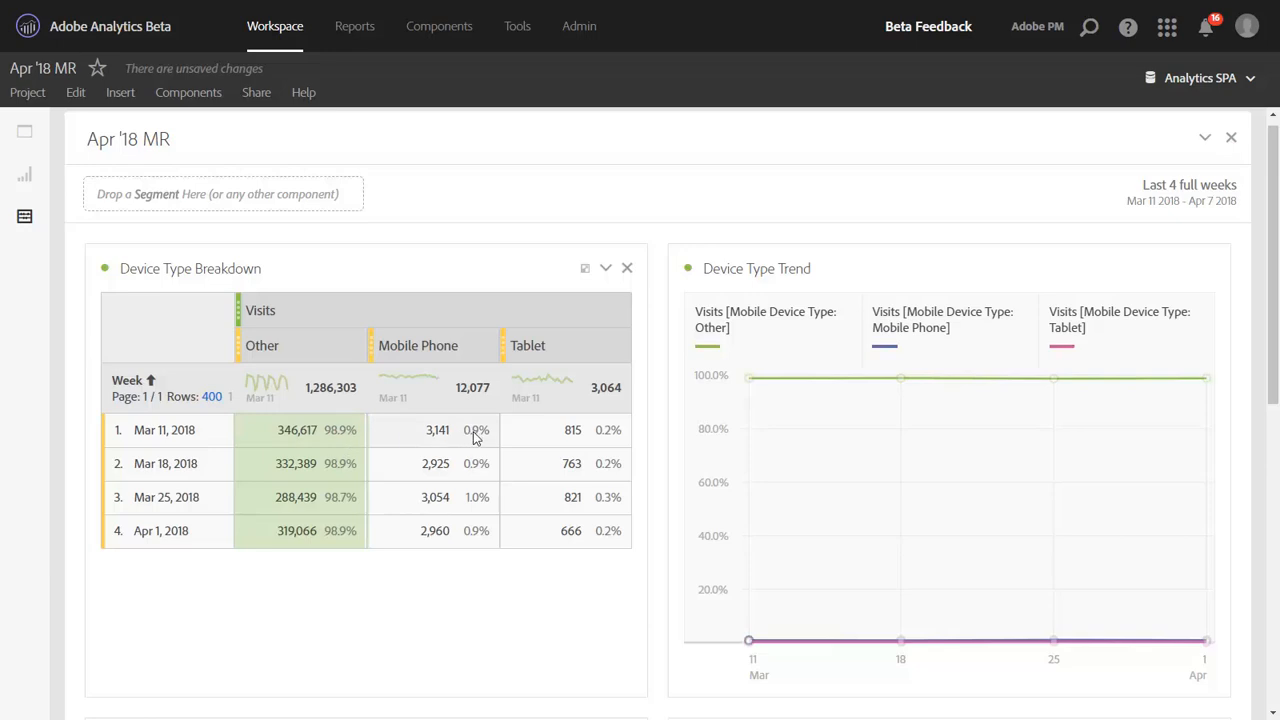
pyautogui.moveTo(595, 440)
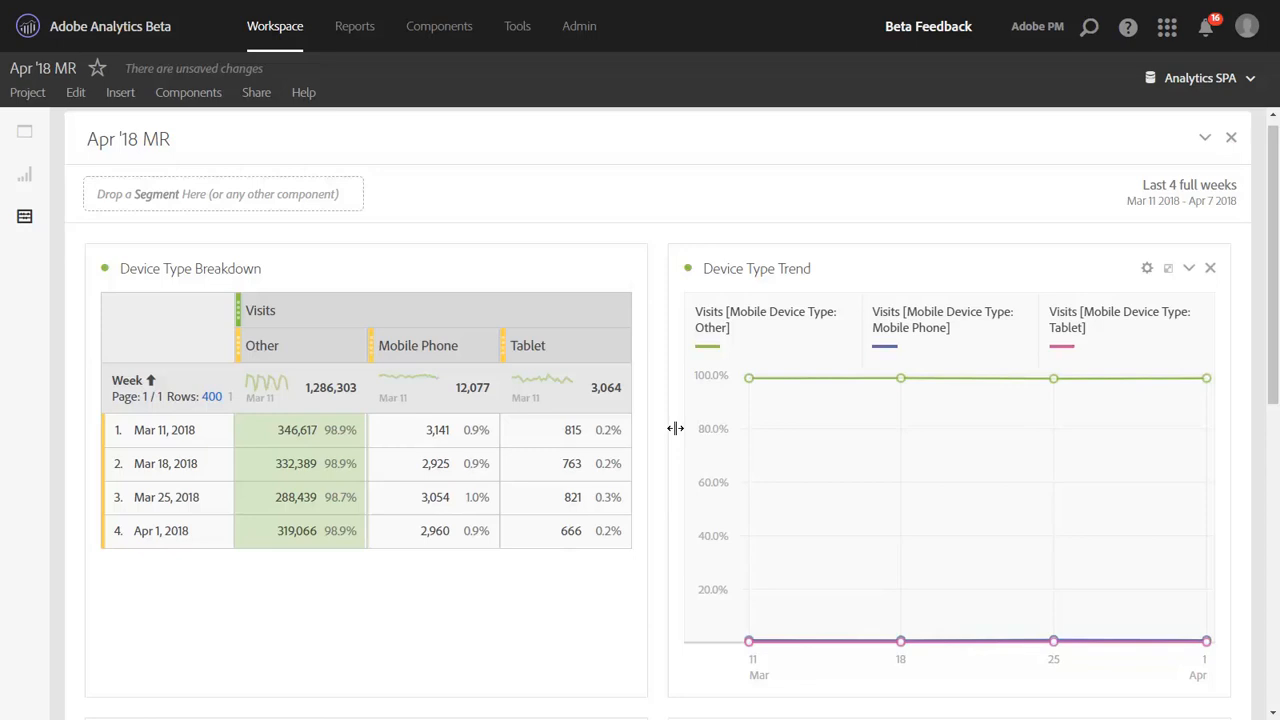
pyautogui.moveTo(663, 440)
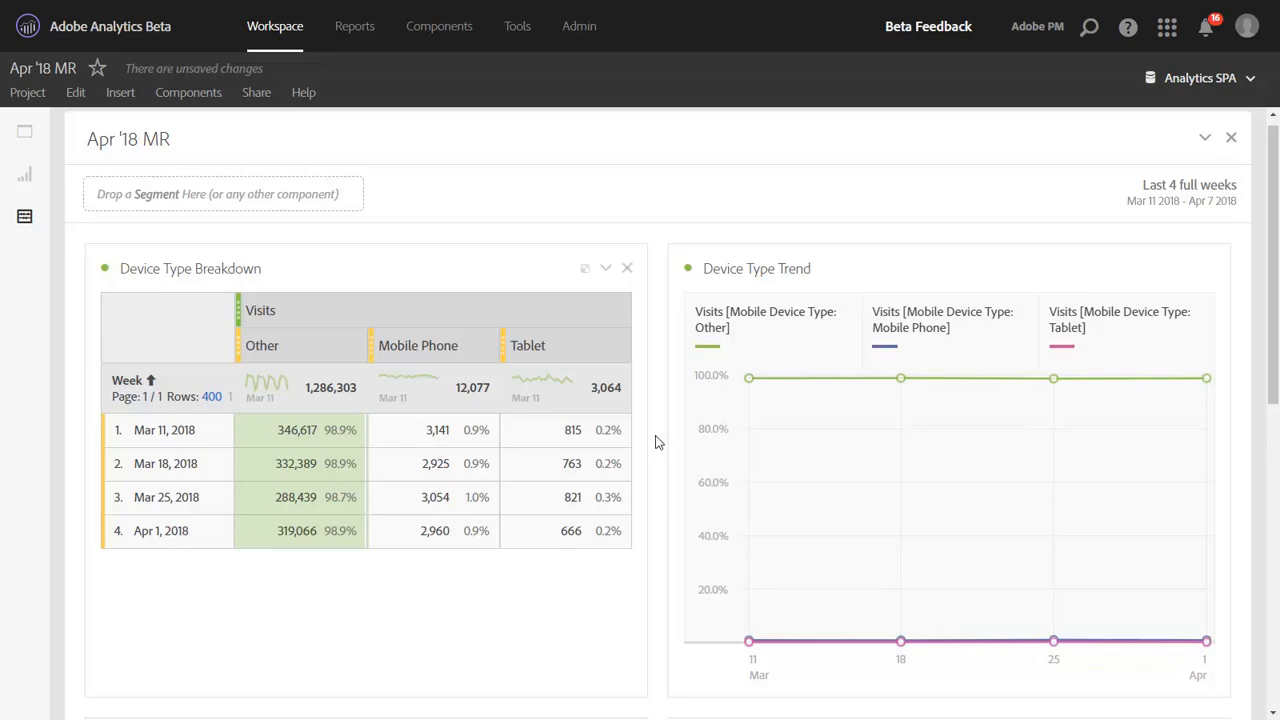
pyautogui.moveTo(650, 444)
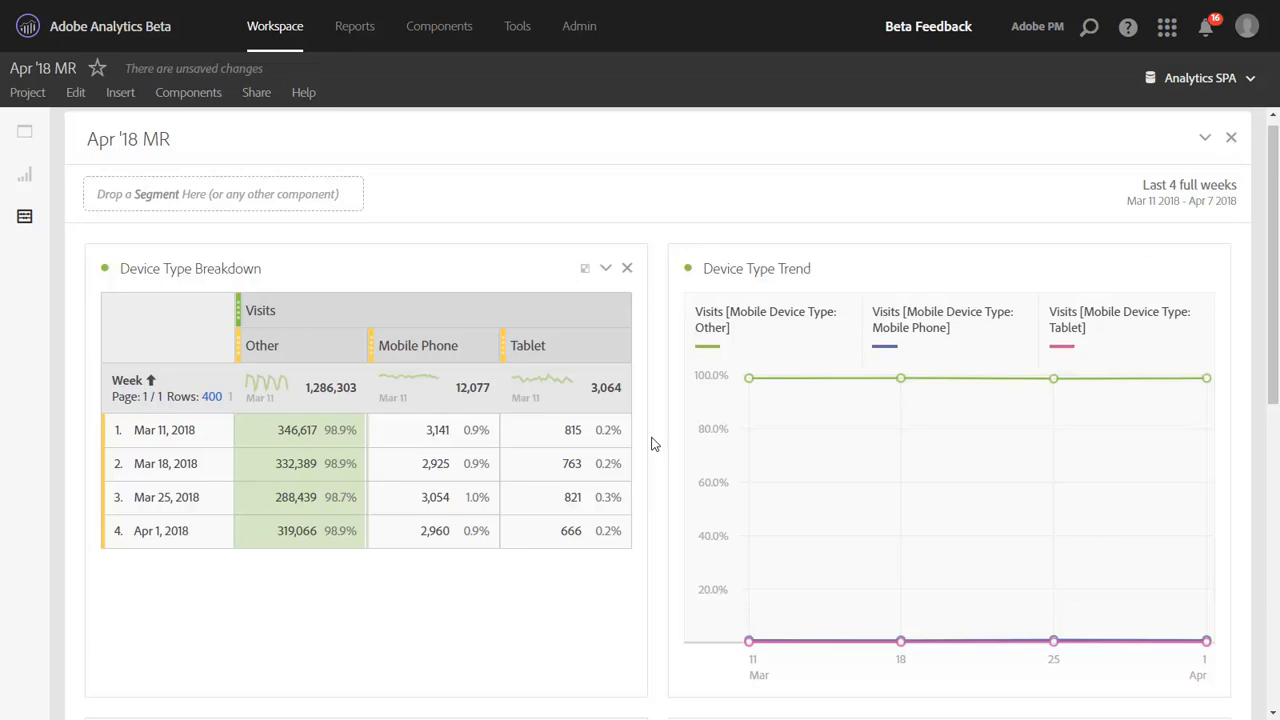
pyautogui.moveTo(648, 450)
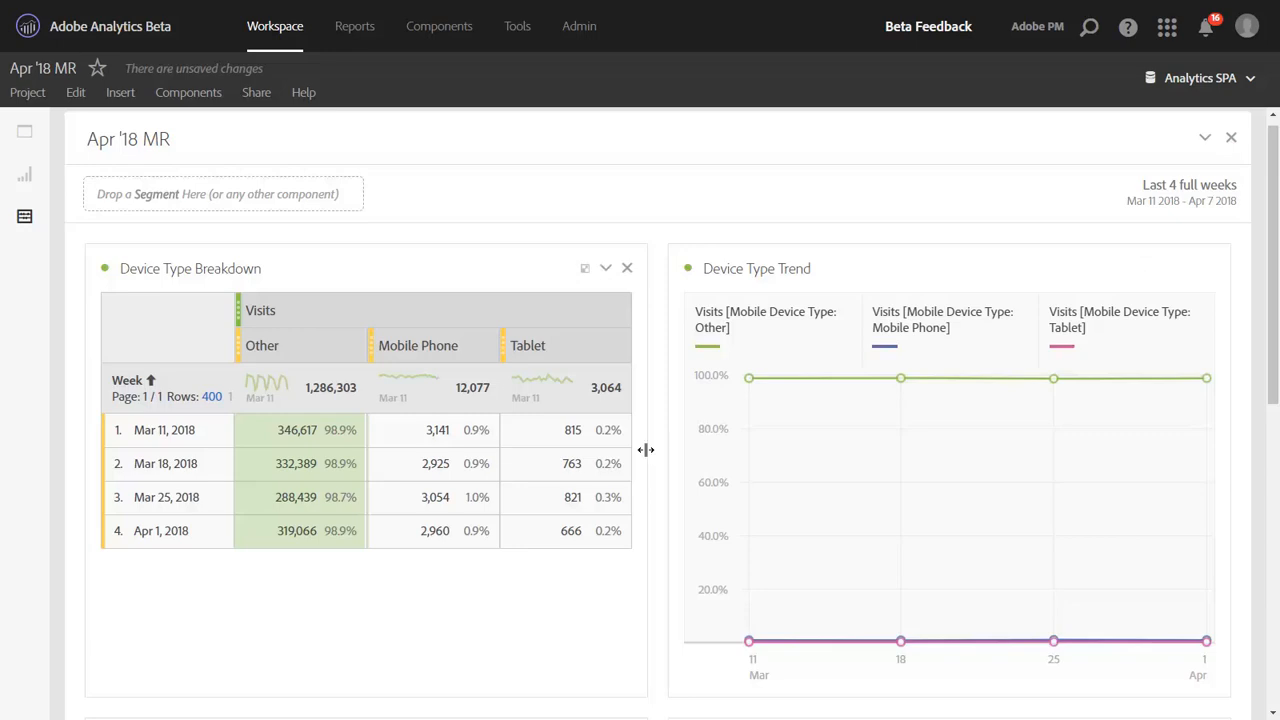
pyautogui.moveTo(655, 462)
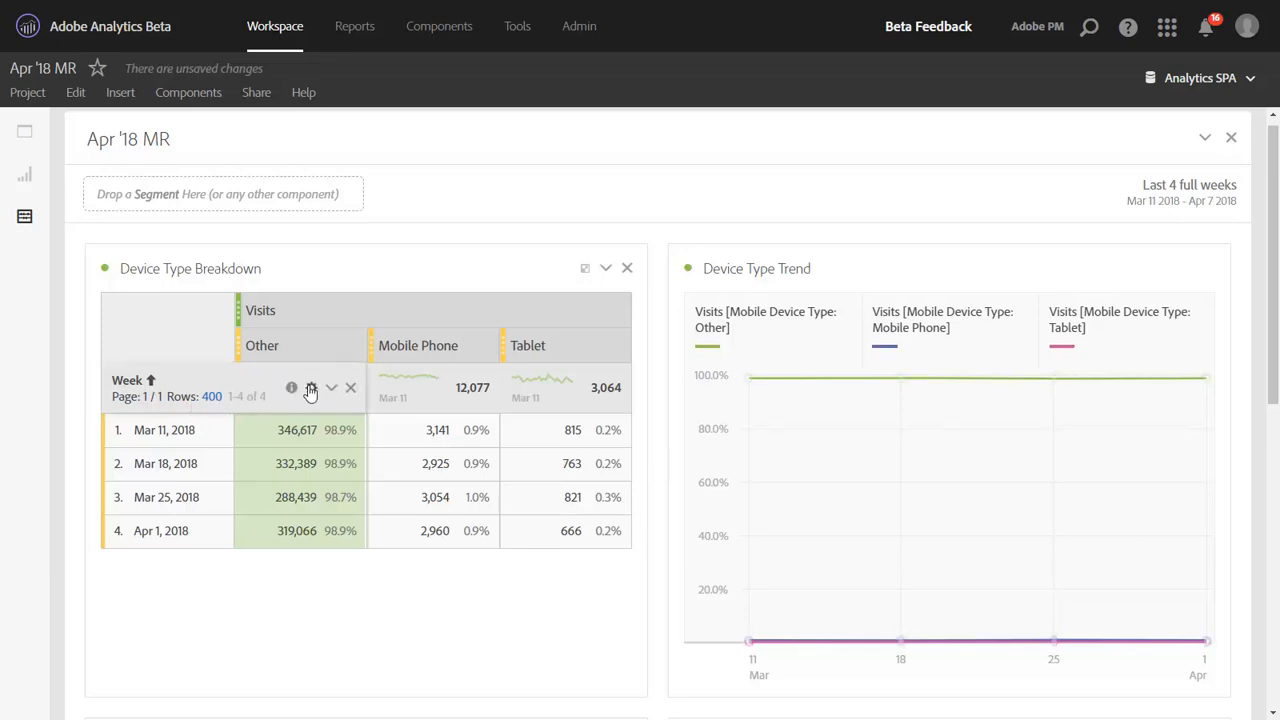
pyautogui.click(311, 388)
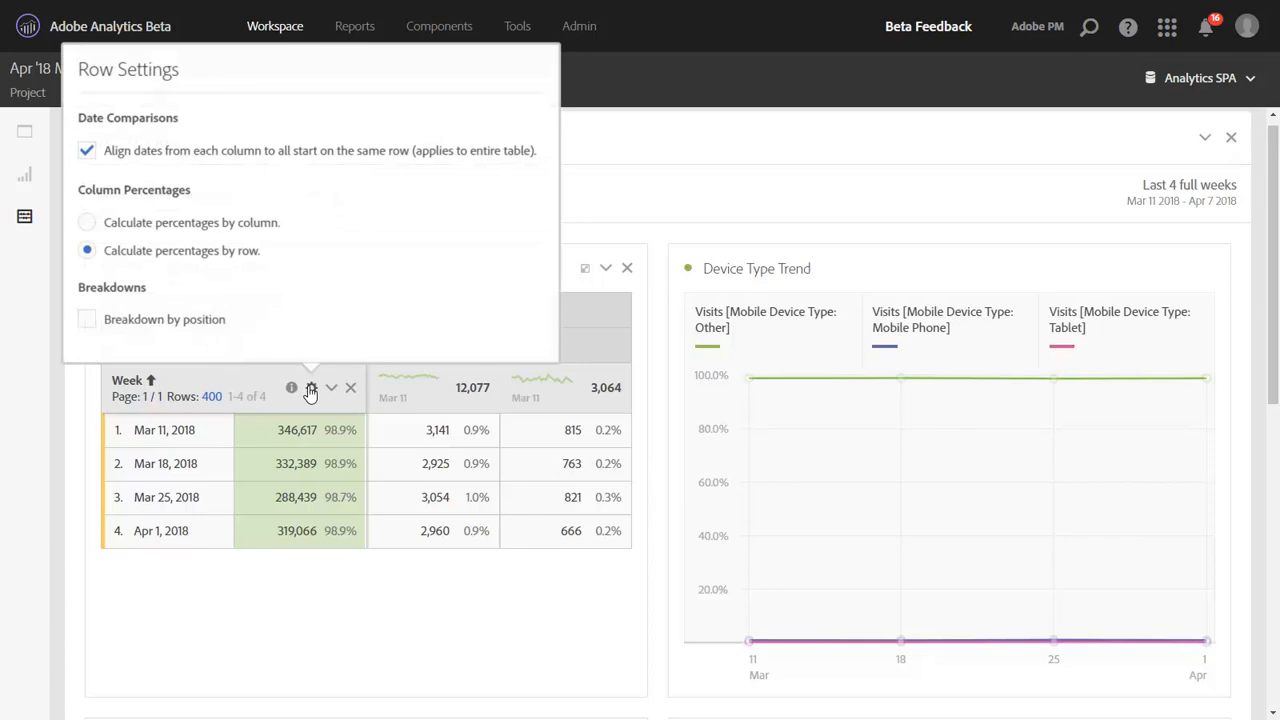